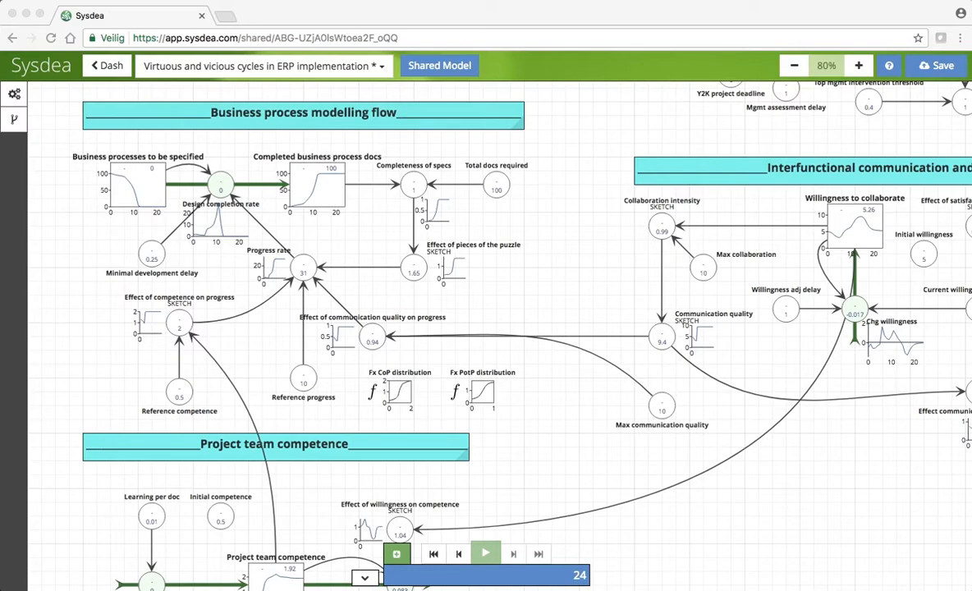
pyautogui.moveTo(391, 310)
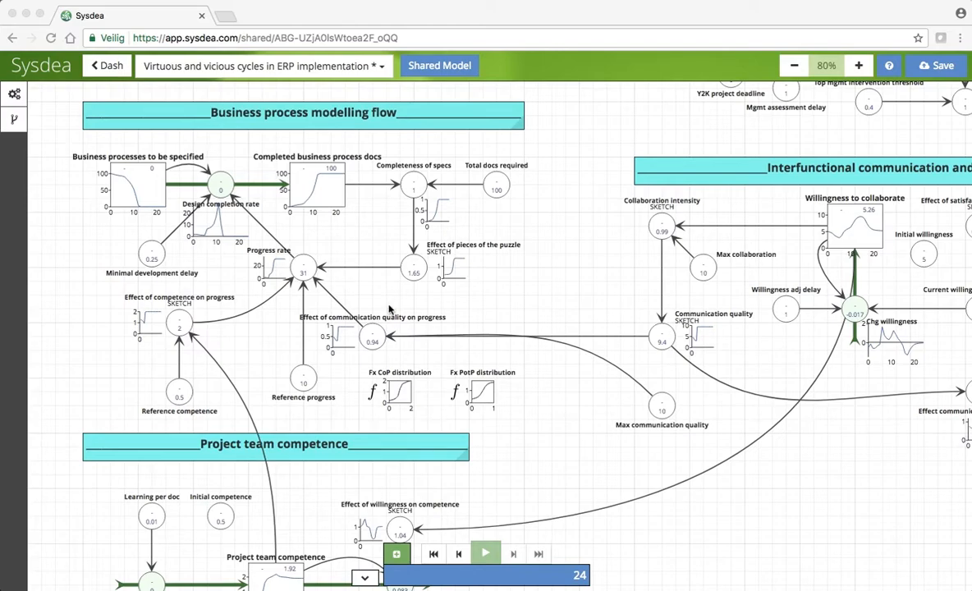
pyautogui.moveTo(302, 240)
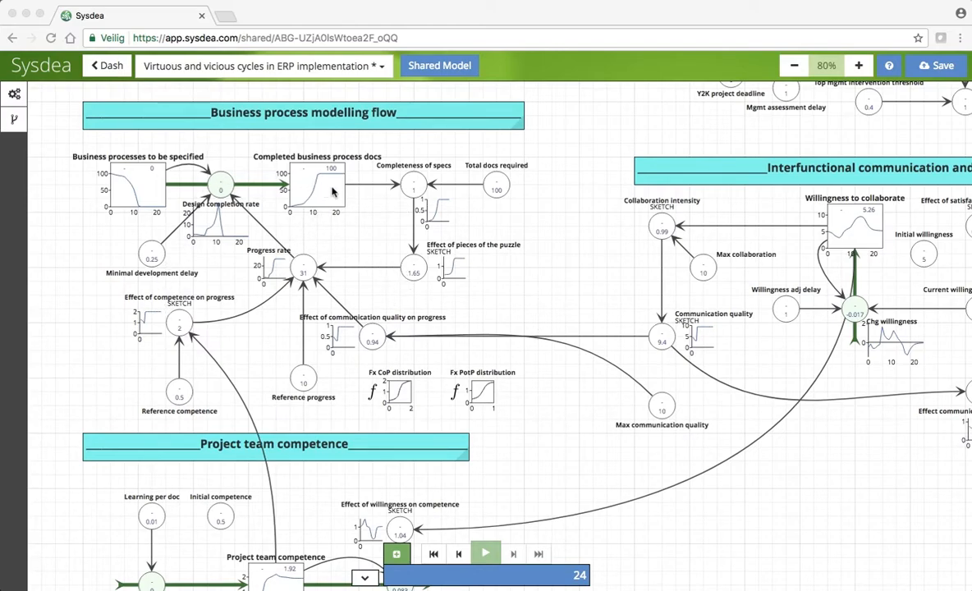
pyautogui.moveTo(509, 371)
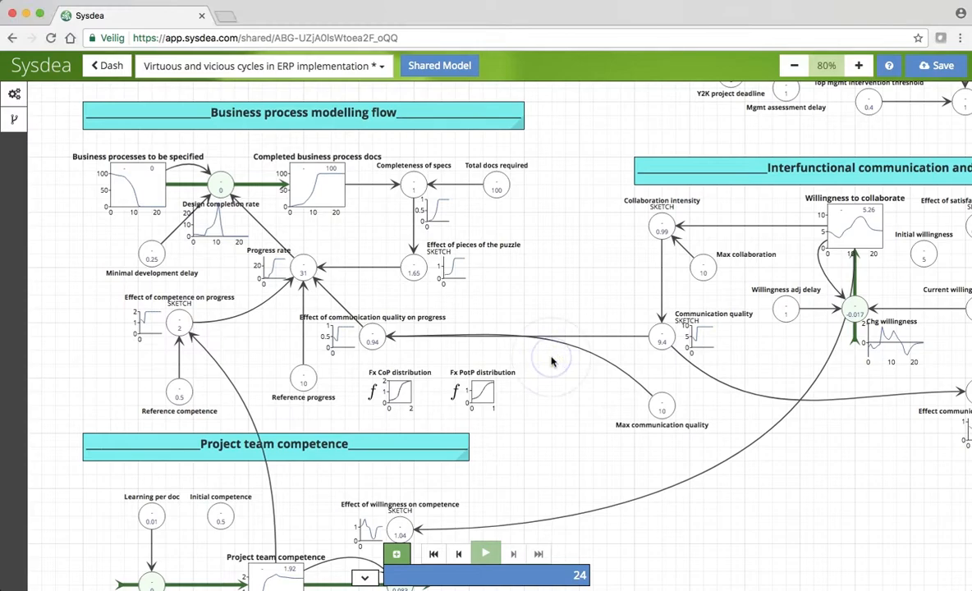
# - Add a new chart on the empty canvas beside the business process flow
pyautogui.rightClick(552, 361)
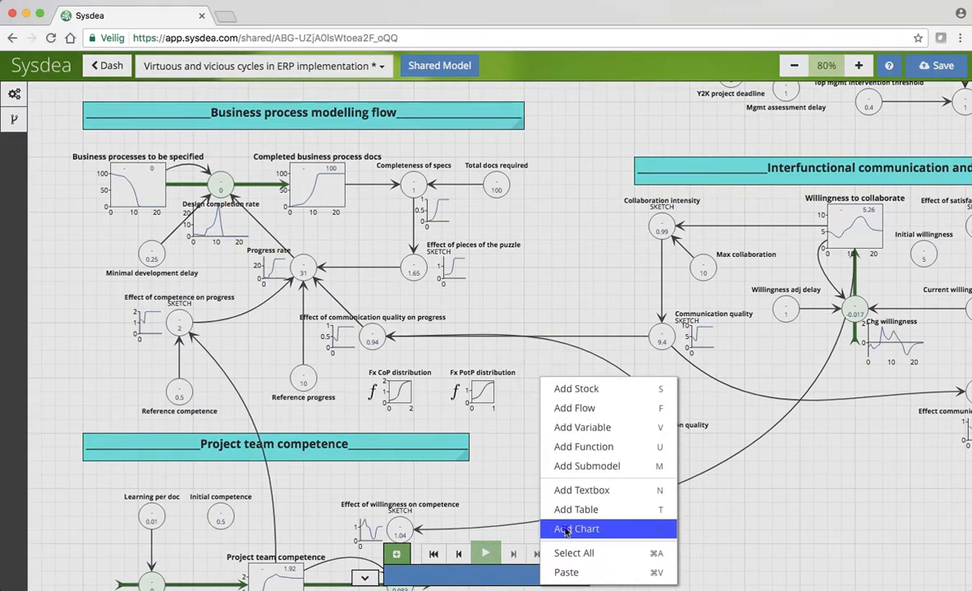
pyautogui.click(576, 528)
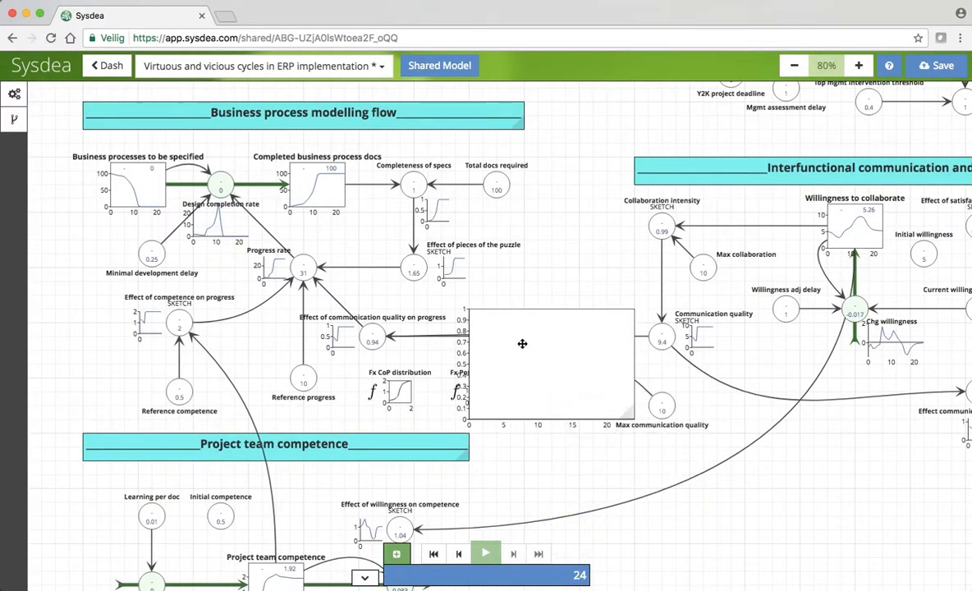
pyautogui.moveTo(287, 301)
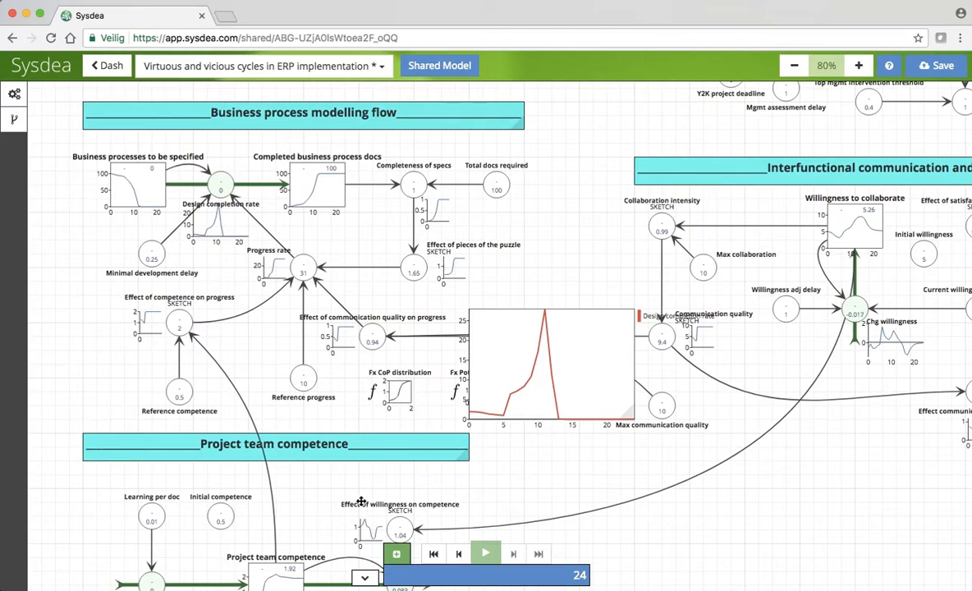
pyautogui.moveTo(397, 553)
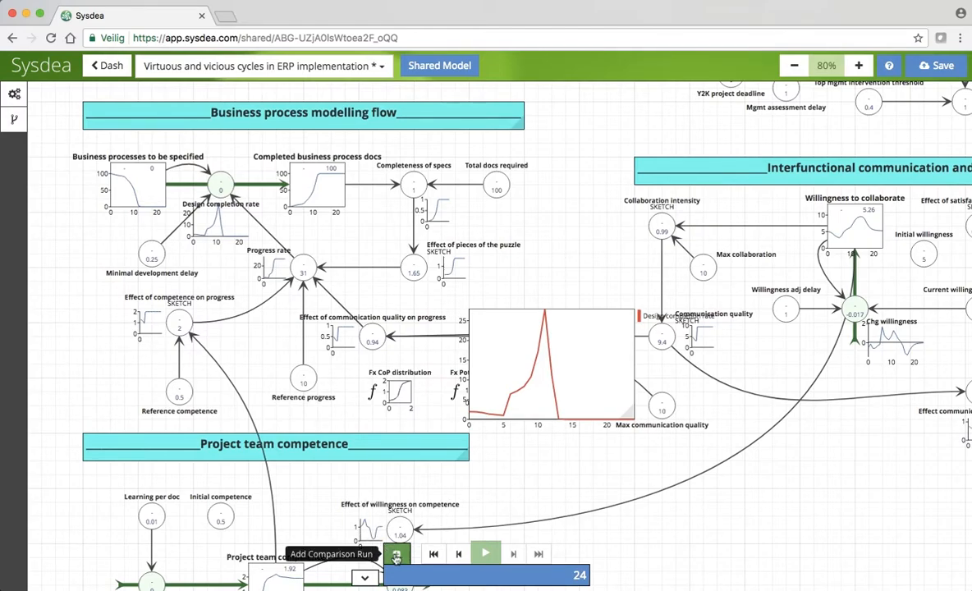
# - Save the current run as a comparison baseline and rerun the model over it
pyautogui.click(397, 554)
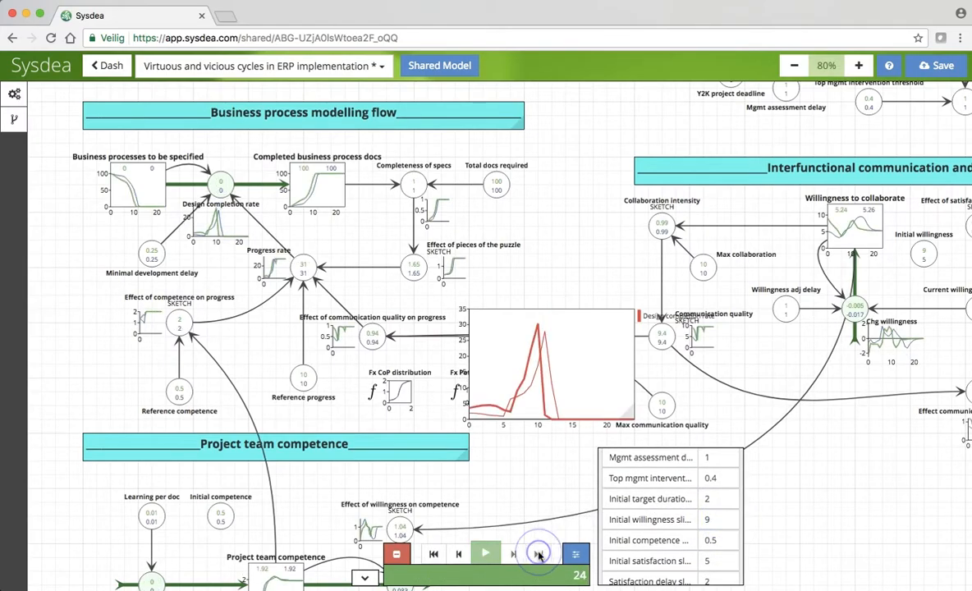
pyautogui.moveTo(649, 478)
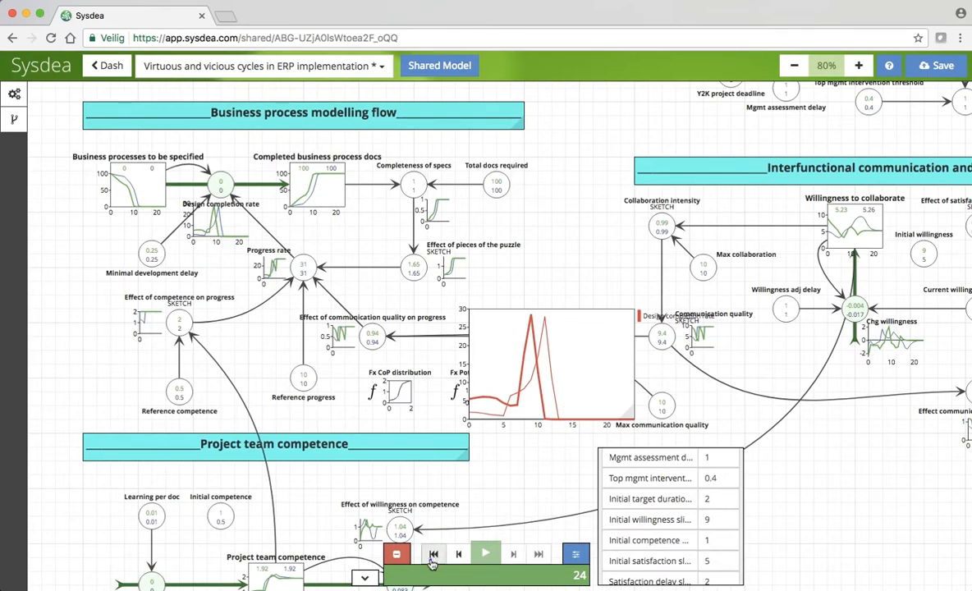
pyautogui.click(433, 554)
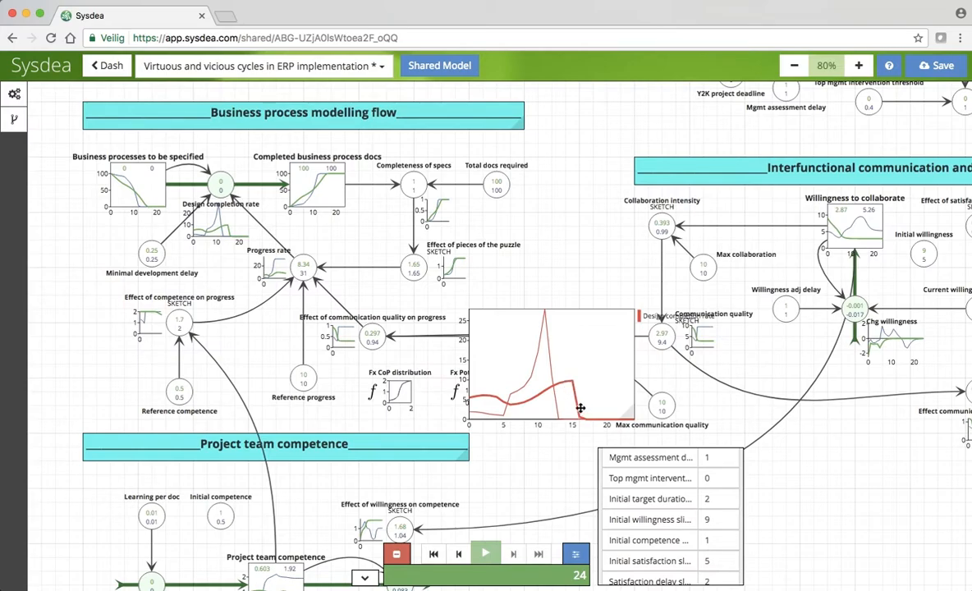
pyautogui.moveTo(571, 380)
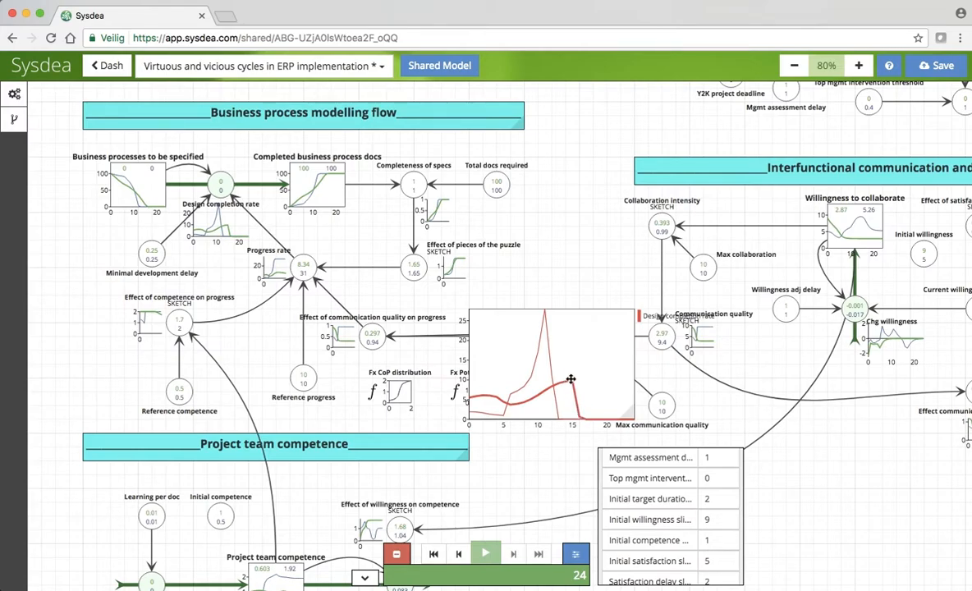
pyautogui.moveTo(586, 414)
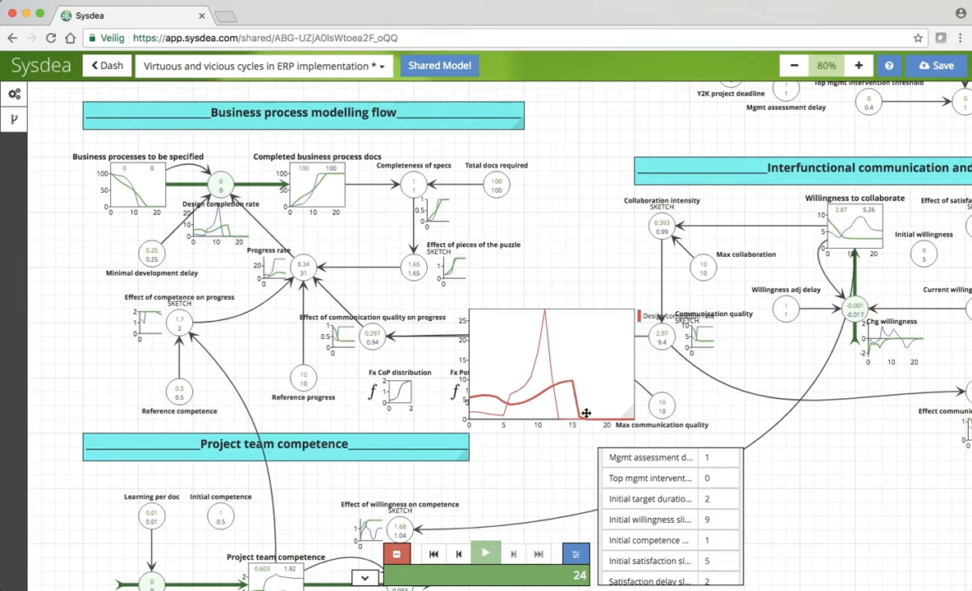
pyautogui.moveTo(613, 433)
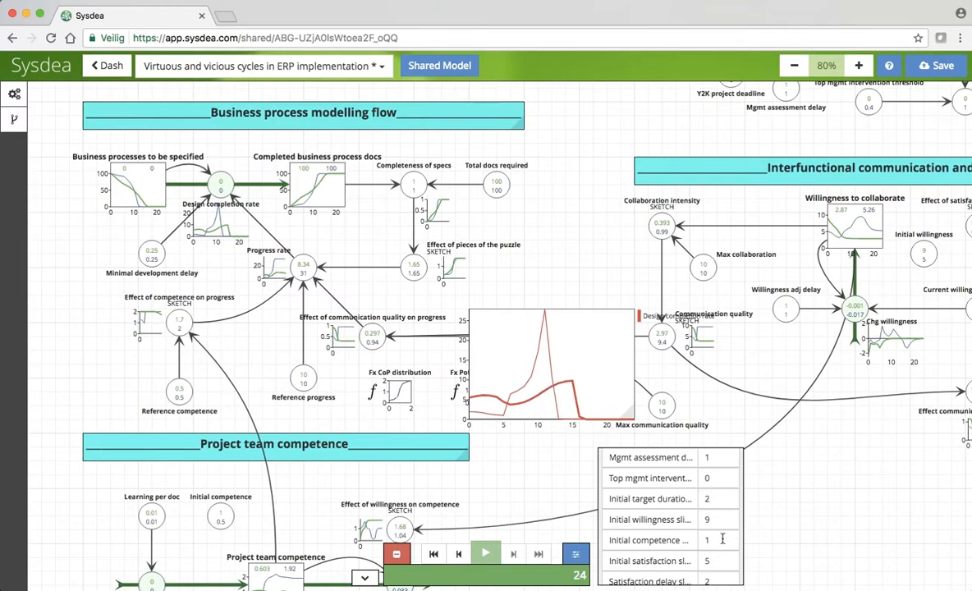
# - Raise initial satisfaction to 9, re-simulate, and move on to the initial target duration slider
pyautogui.scroll(-3)
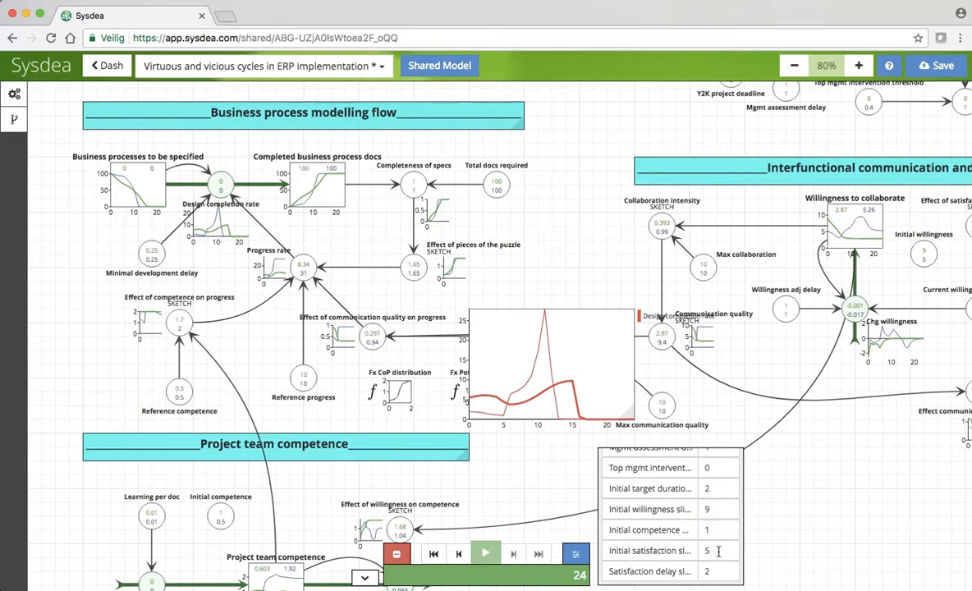
pyautogui.write('9')
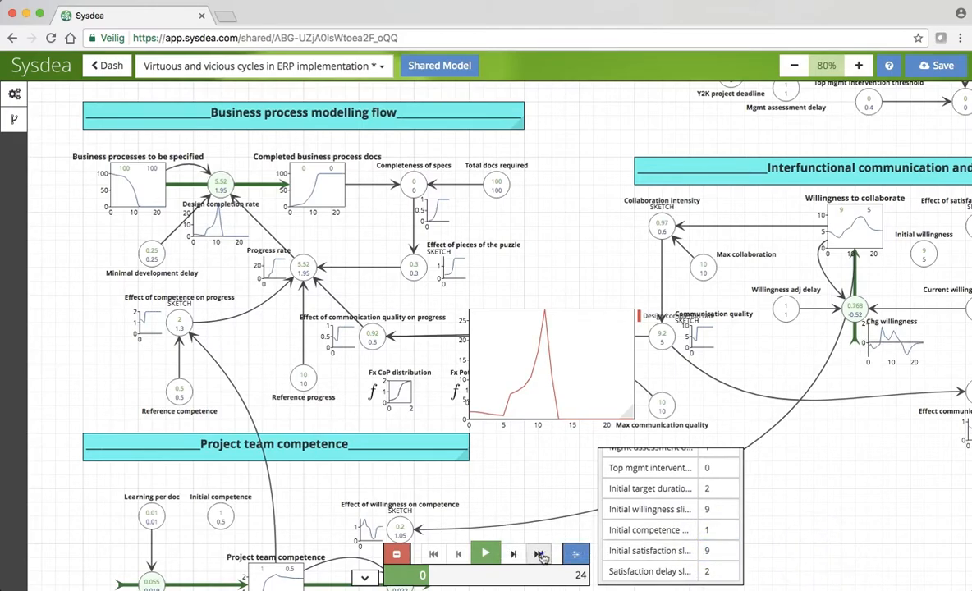
pyautogui.click(539, 553)
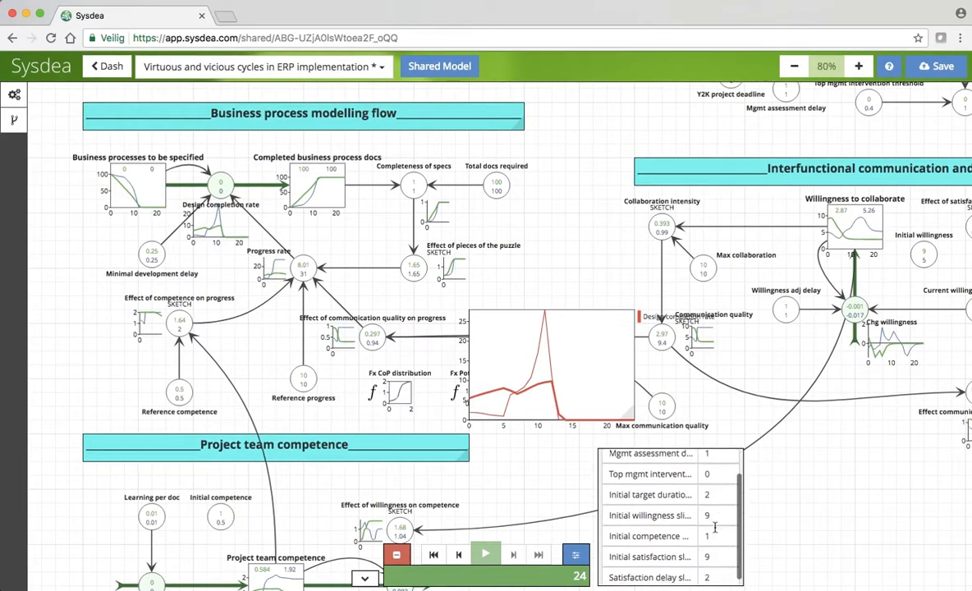
pyautogui.scroll(-3)
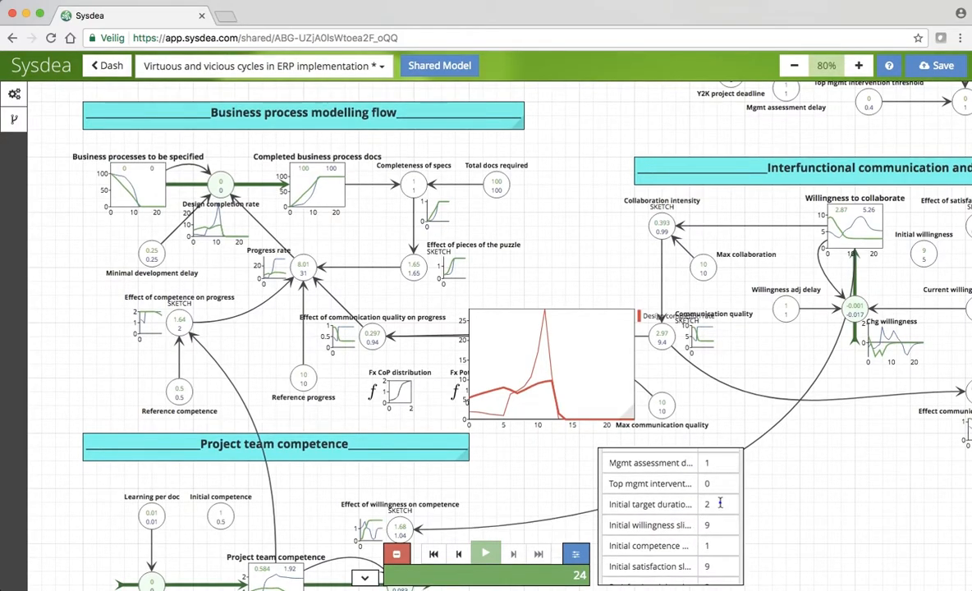
pyautogui.click(486, 551)
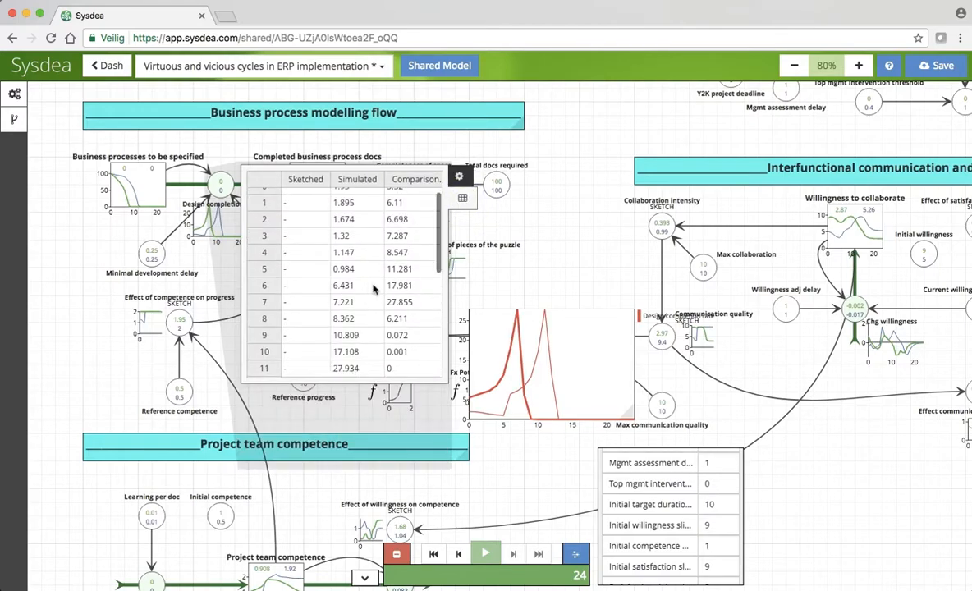
pyautogui.moveTo(533, 279)
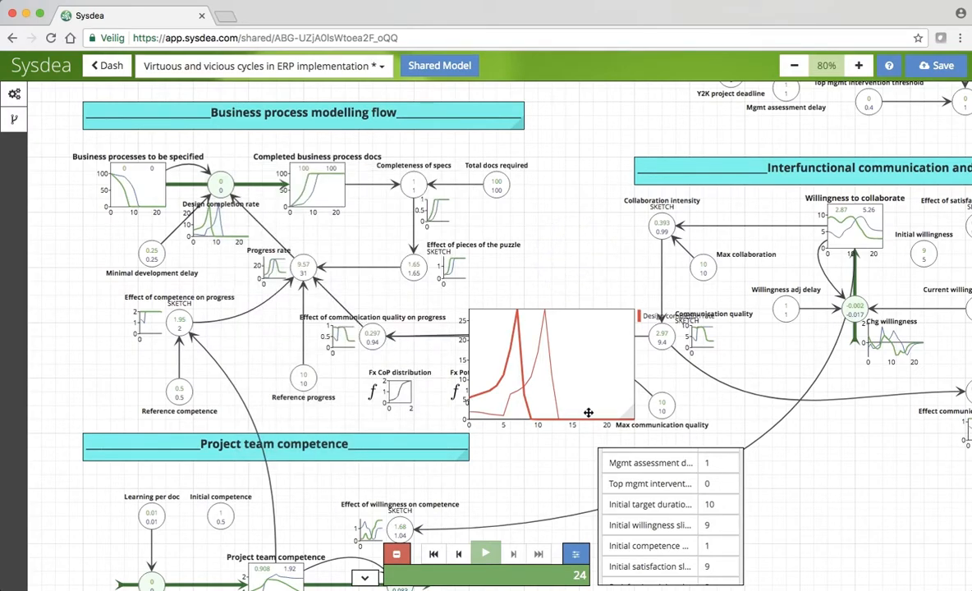
pyautogui.moveTo(579, 253)
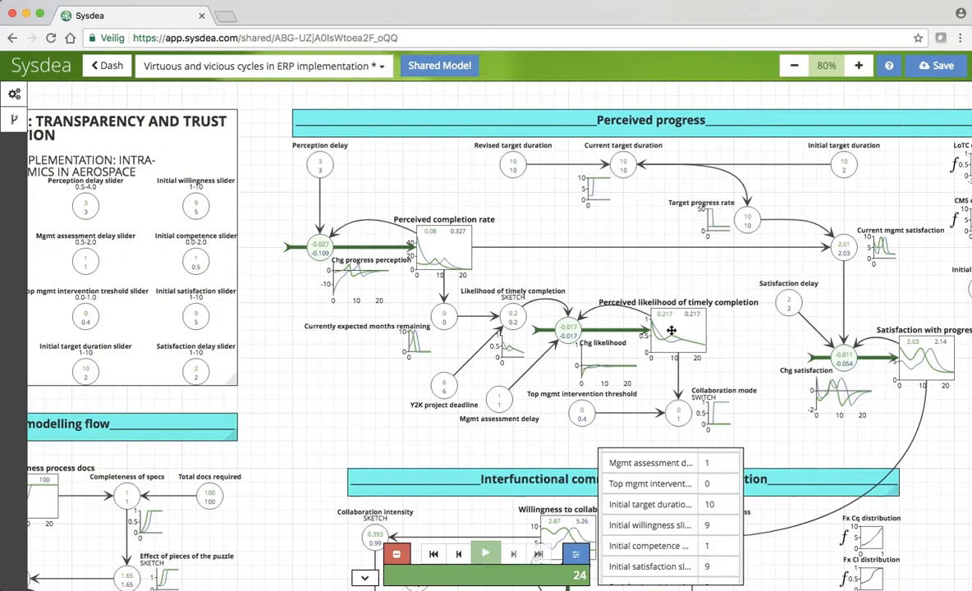
pyautogui.click(676, 329)
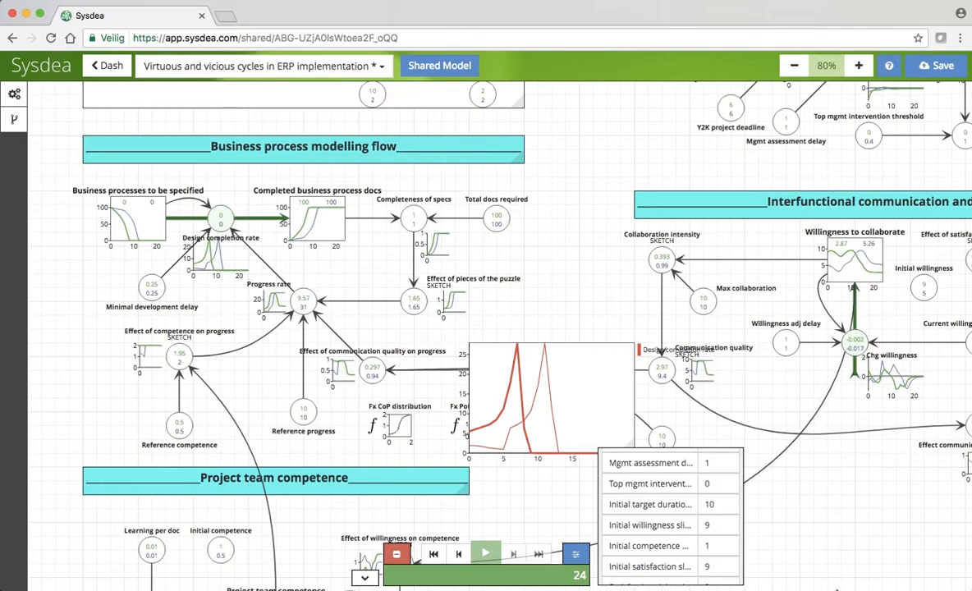
pyautogui.click(710, 545)
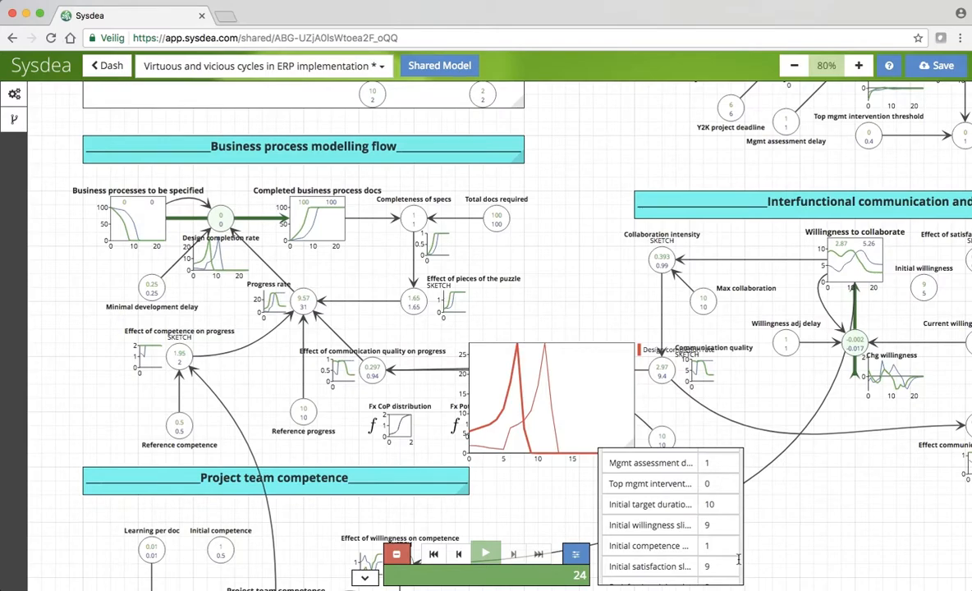
pyautogui.moveTo(735, 562)
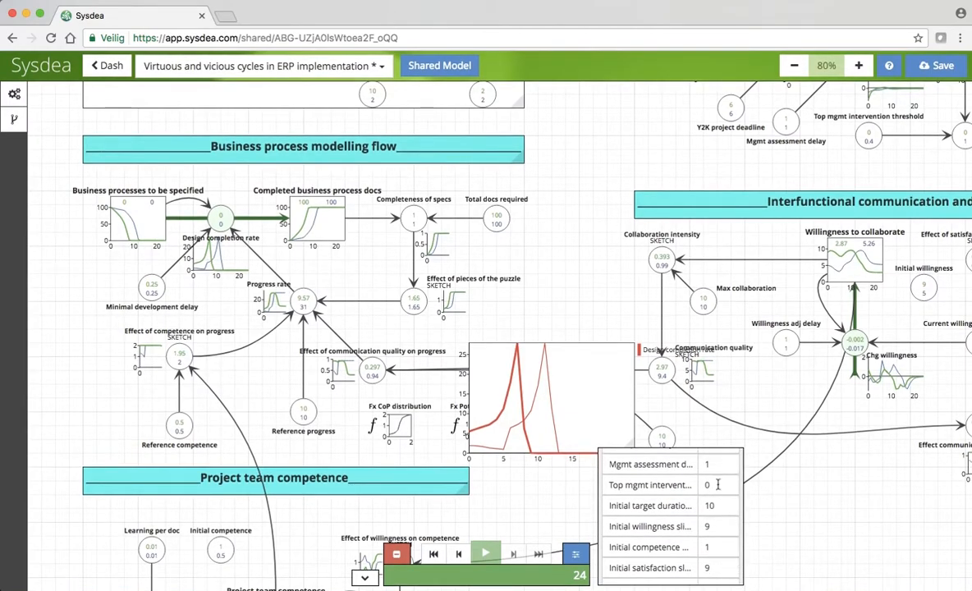
pyautogui.moveTo(735, 516)
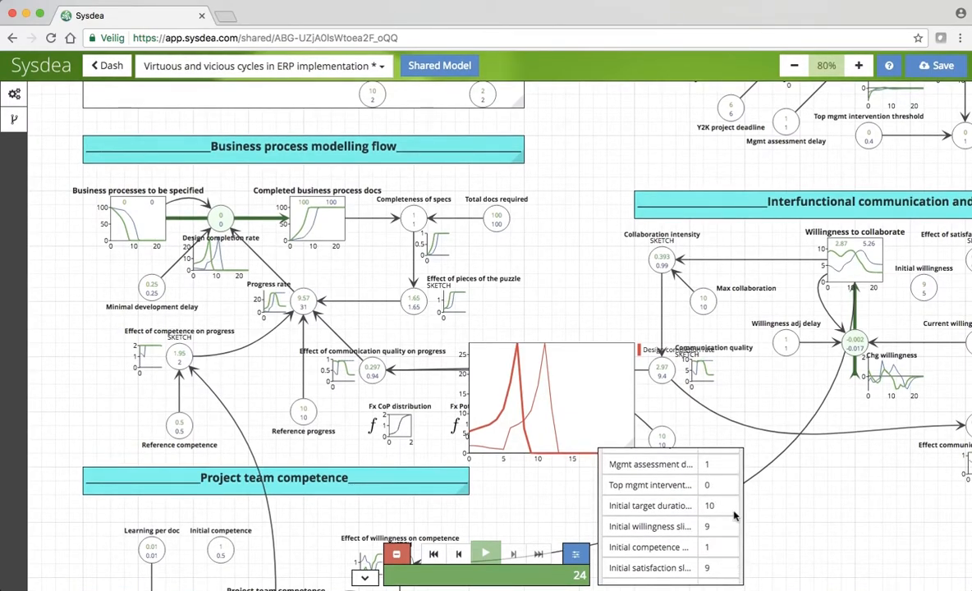